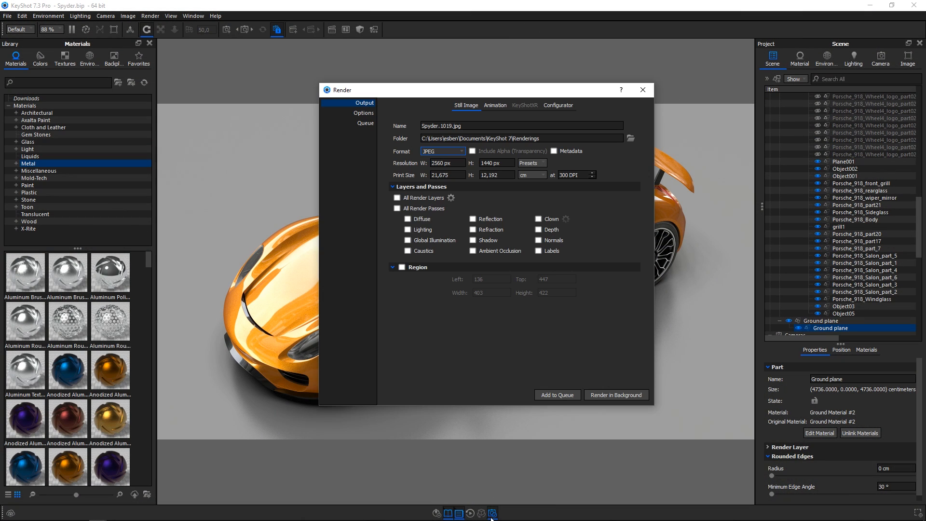
pyautogui.moveTo(446, 154)
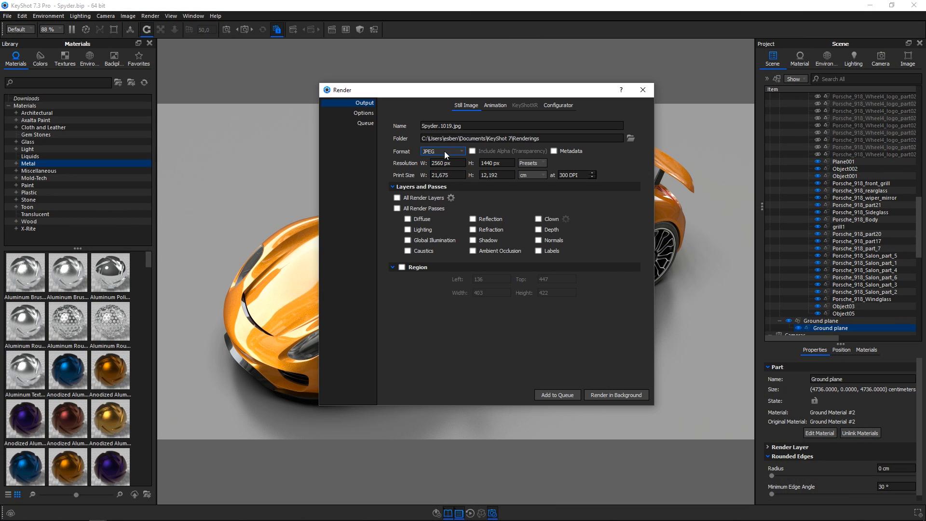
# - Output the Spyder render as PSD 32 BIT with All Render Passes added to the PSD, rendered in background
pyautogui.click(443, 151)
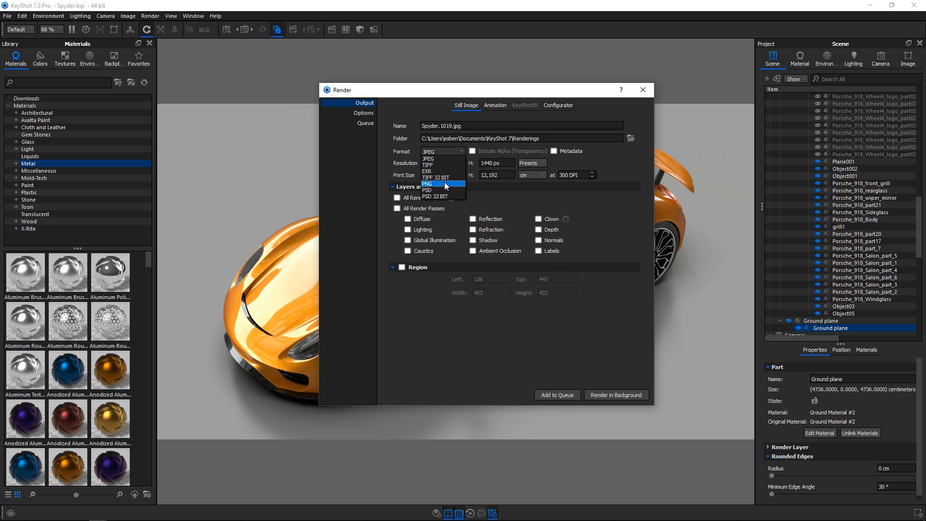
pyautogui.click(437, 196)
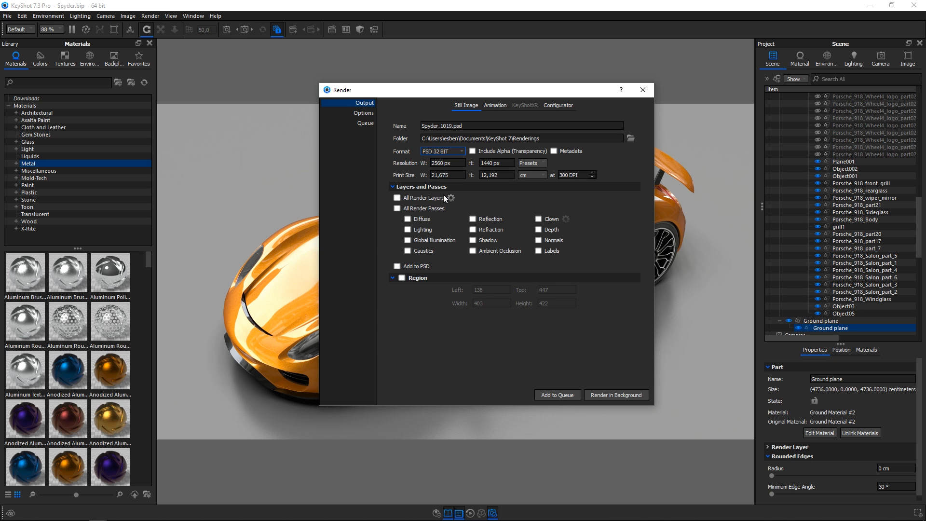
pyautogui.click(397, 208)
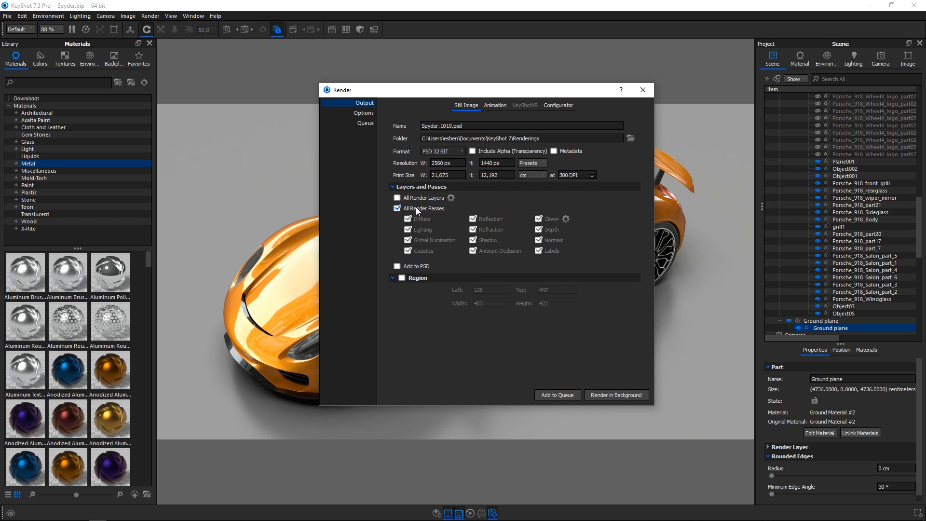
pyautogui.click(398, 266)
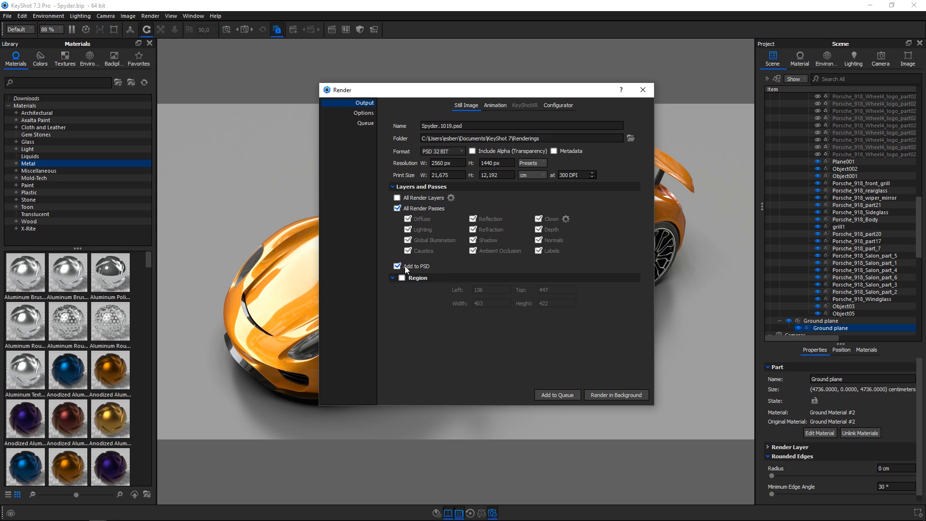
pyautogui.click(615, 395)
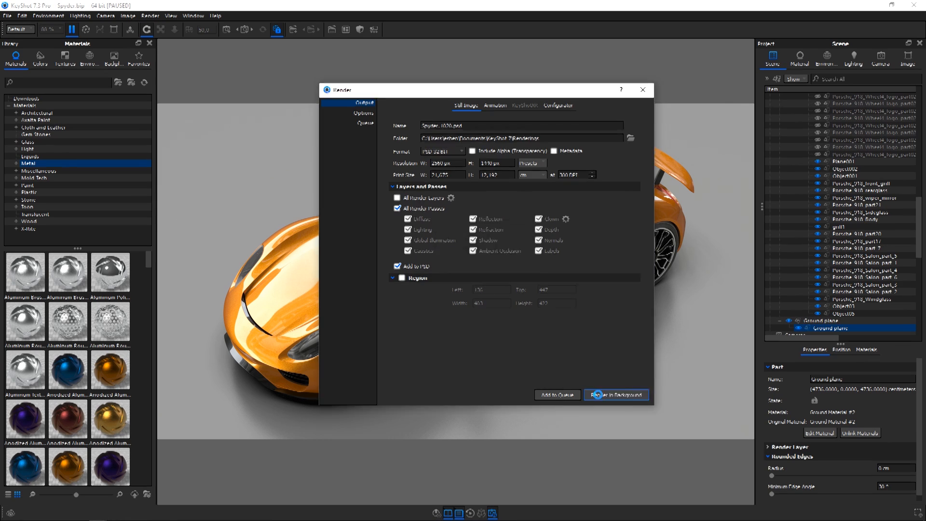
pyautogui.click(615, 395)
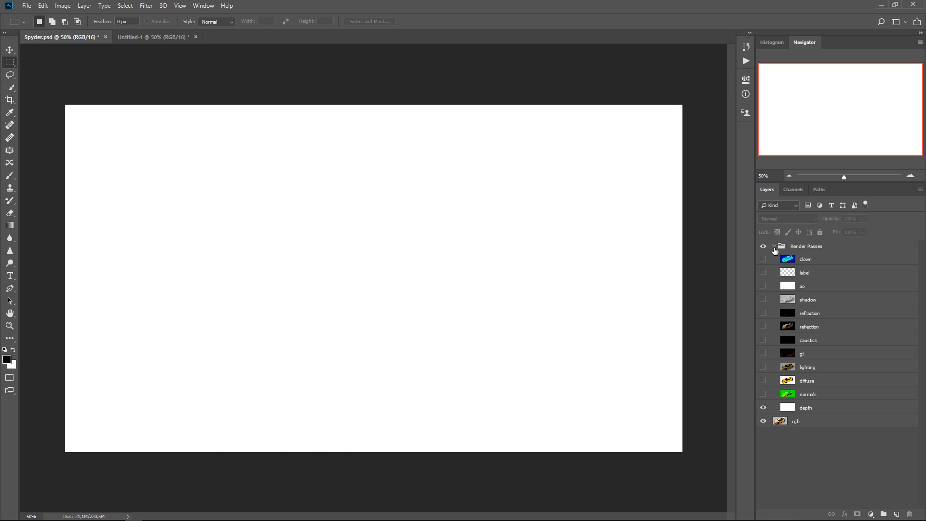
# - Toggle visibility of the Render Passes layer group in Spyder.psd
pyautogui.click(773, 246)
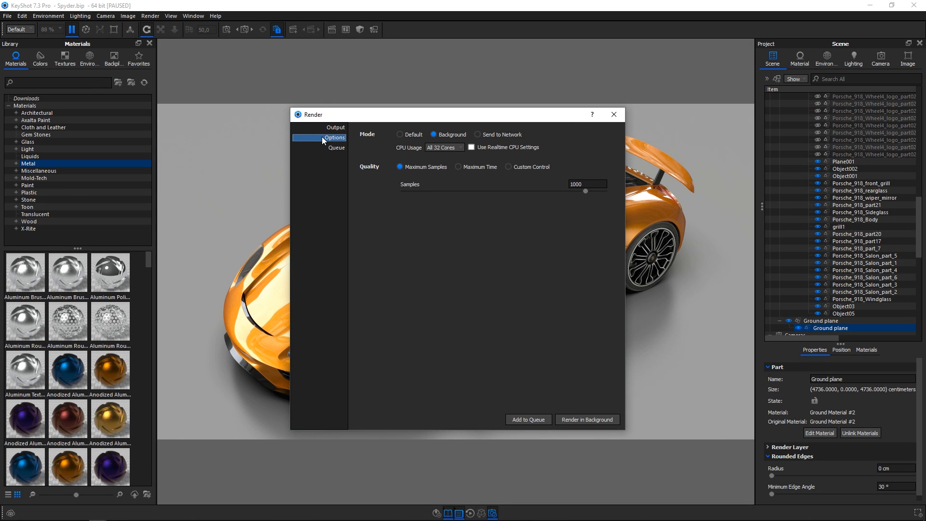
# - Set the render mode to Send to Network and submit the Spyder job
pyautogui.click(478, 134)
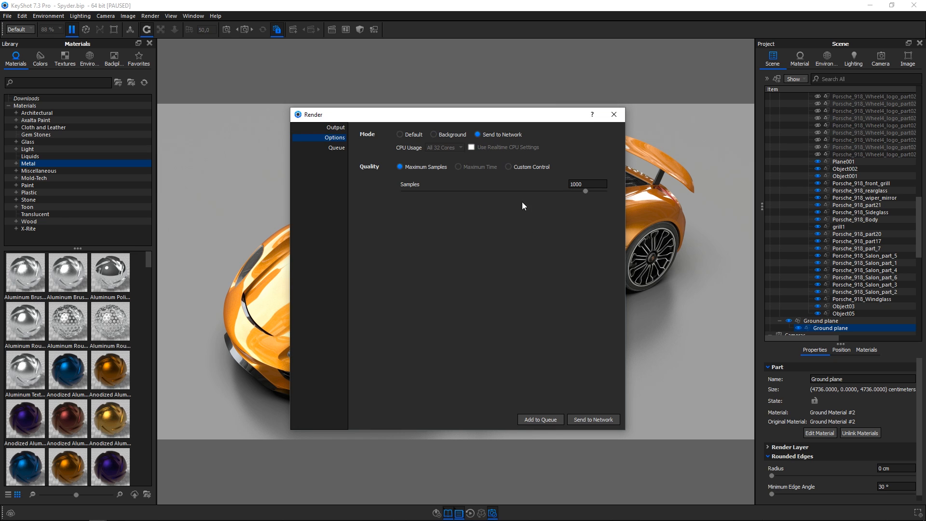
pyautogui.click(592, 419)
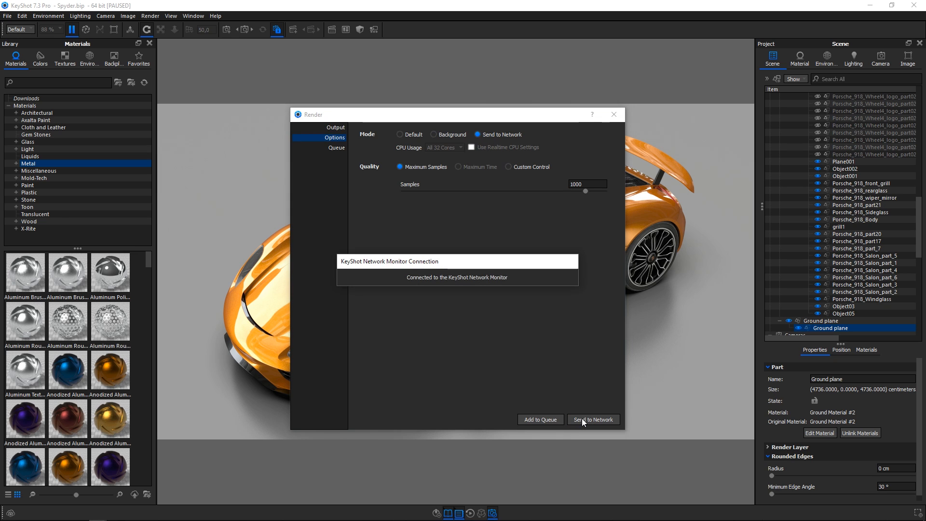
pyautogui.click(593, 420)
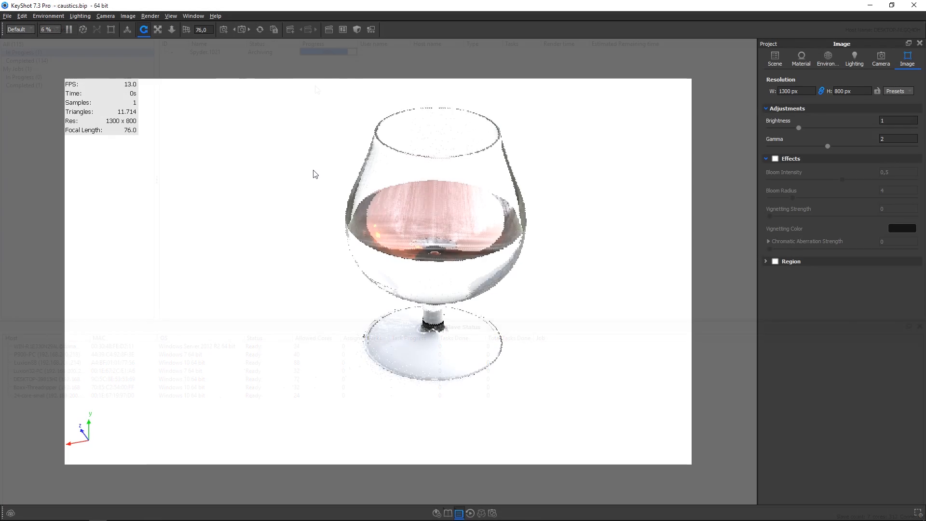
# - Choose a CPU core percentage for real-time rendering from the toolbar usage list
pyautogui.click(49, 29)
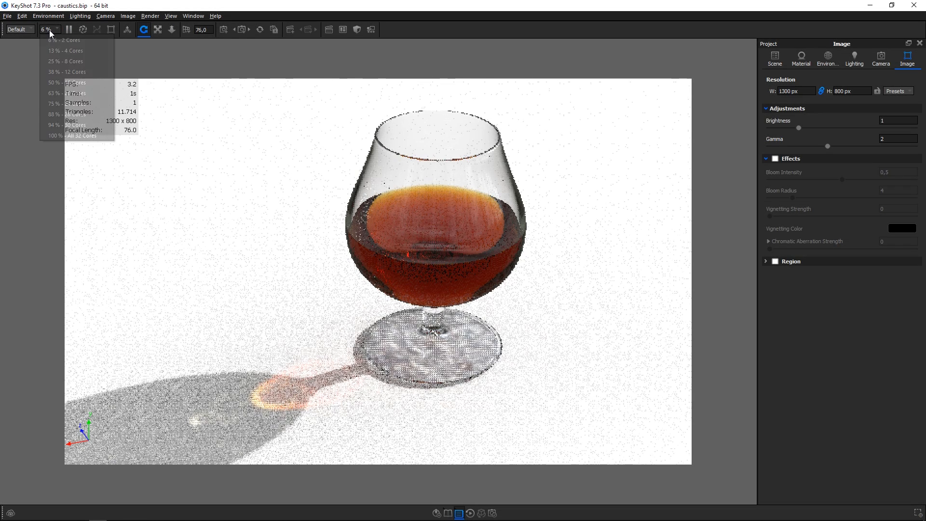
pyautogui.click(73, 136)
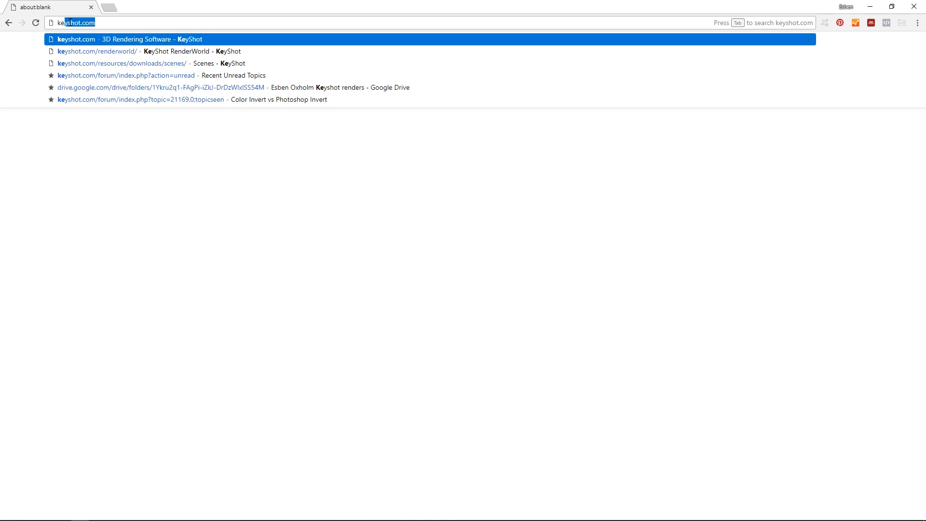
# - Go to keyshot.com/try and scroll to the Plugins, Materials and Previous Versions sections
pyautogui.write('/try/')
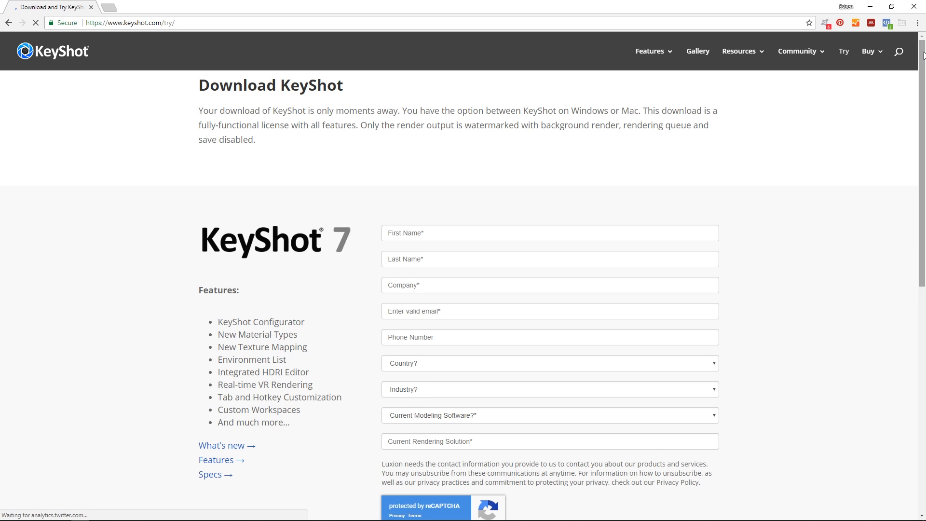
pyautogui.scroll(-3)
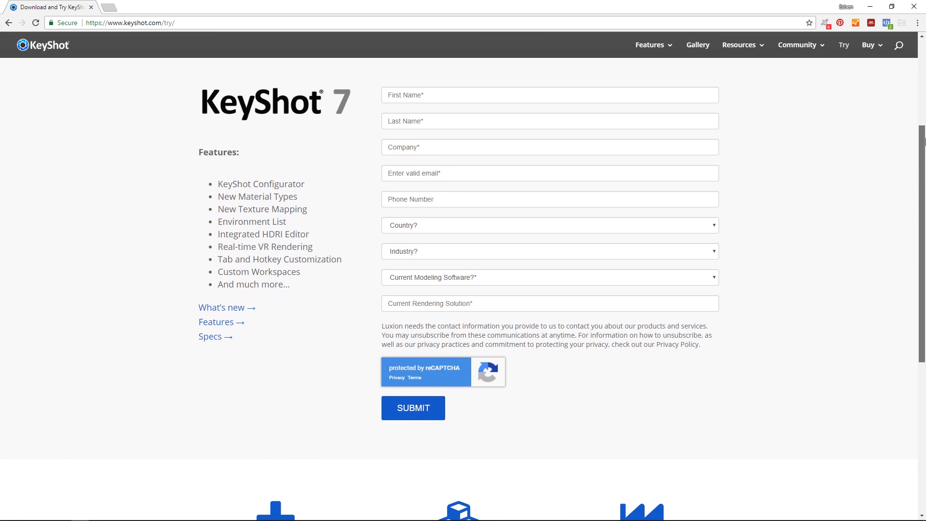
pyautogui.scroll(-3)
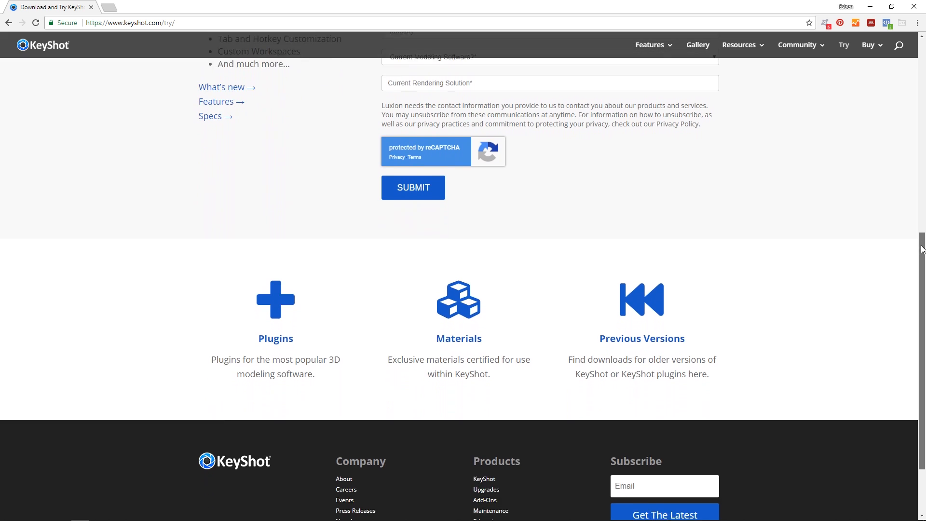